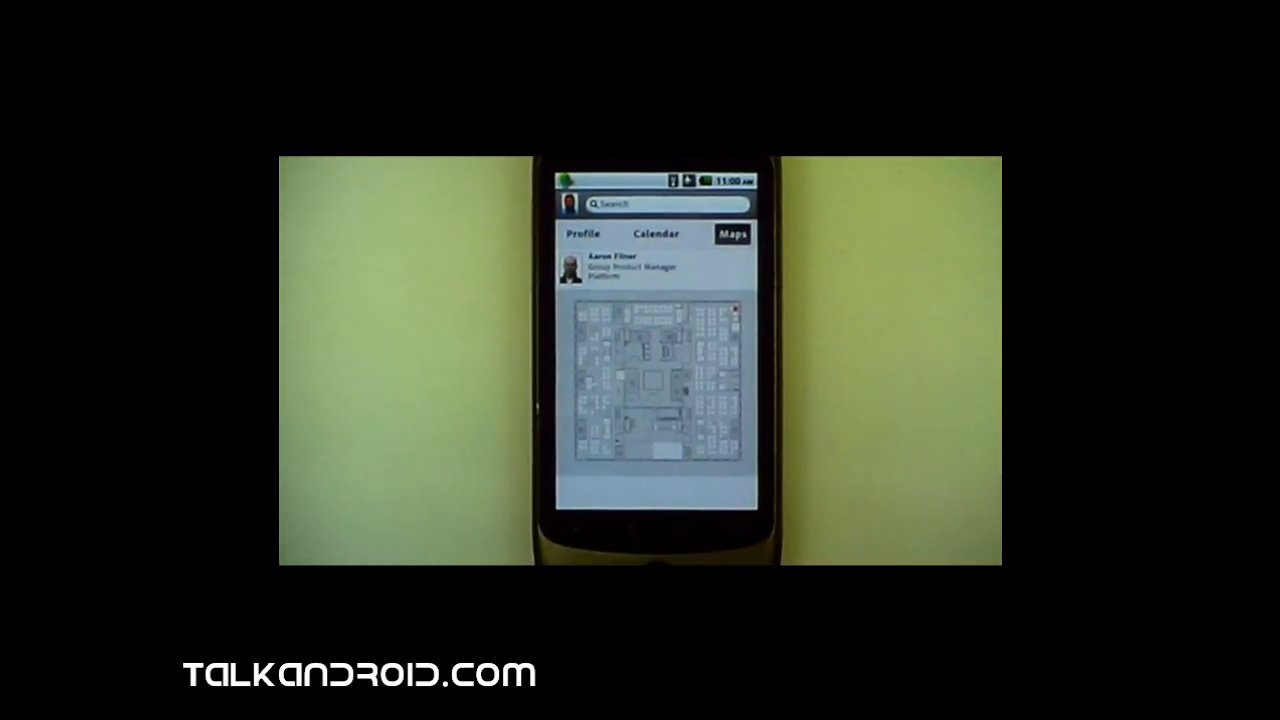
Step: View the staff member's office map, then their calendar of availability for the day
{"action": "left_click", "coordinate": [654, 234]}
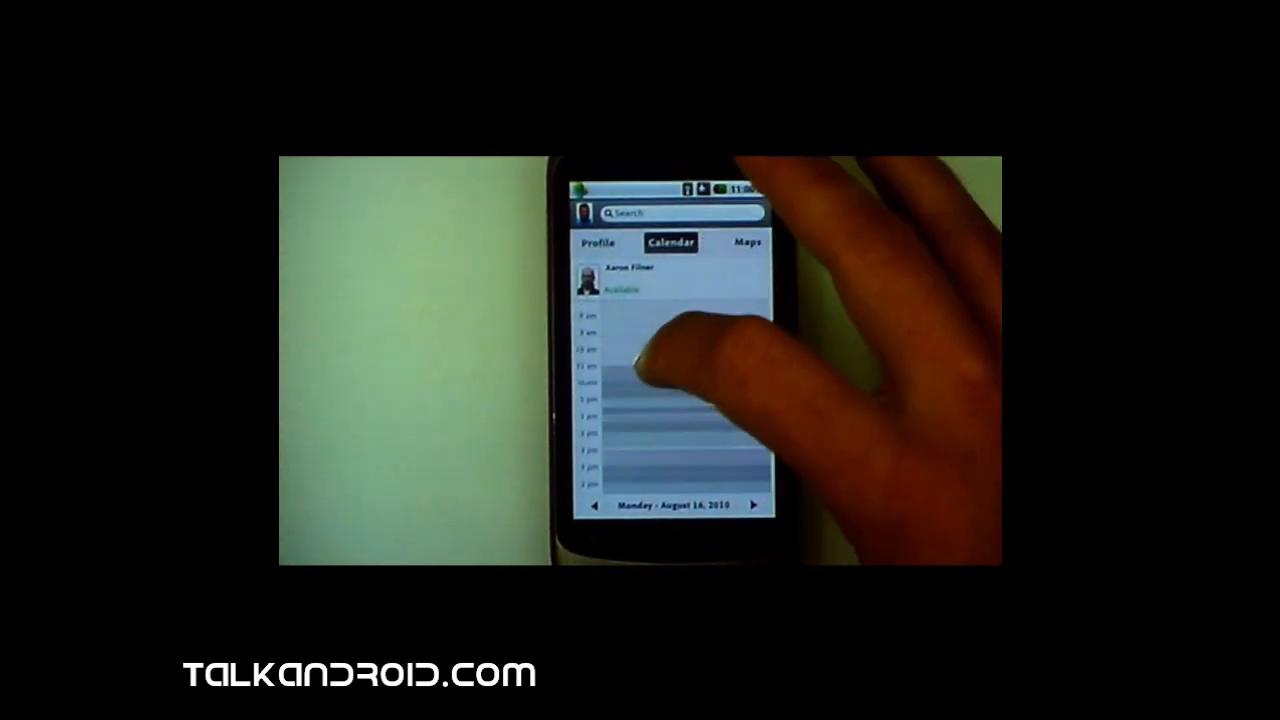
{"action": "left_click", "coordinate": [596, 242]}
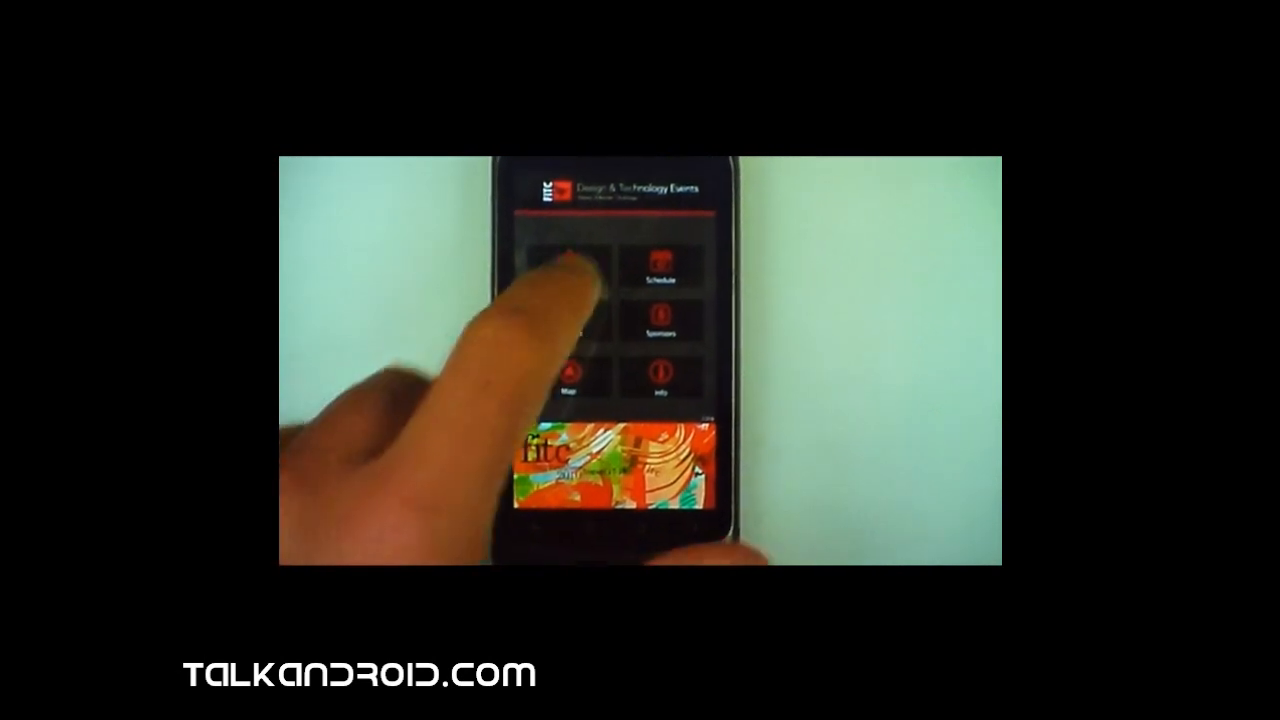
Step: Bring up the Monday, August 16 workshop schedule from the FITC home grid
{"action": "left_click", "coordinate": [660, 264]}
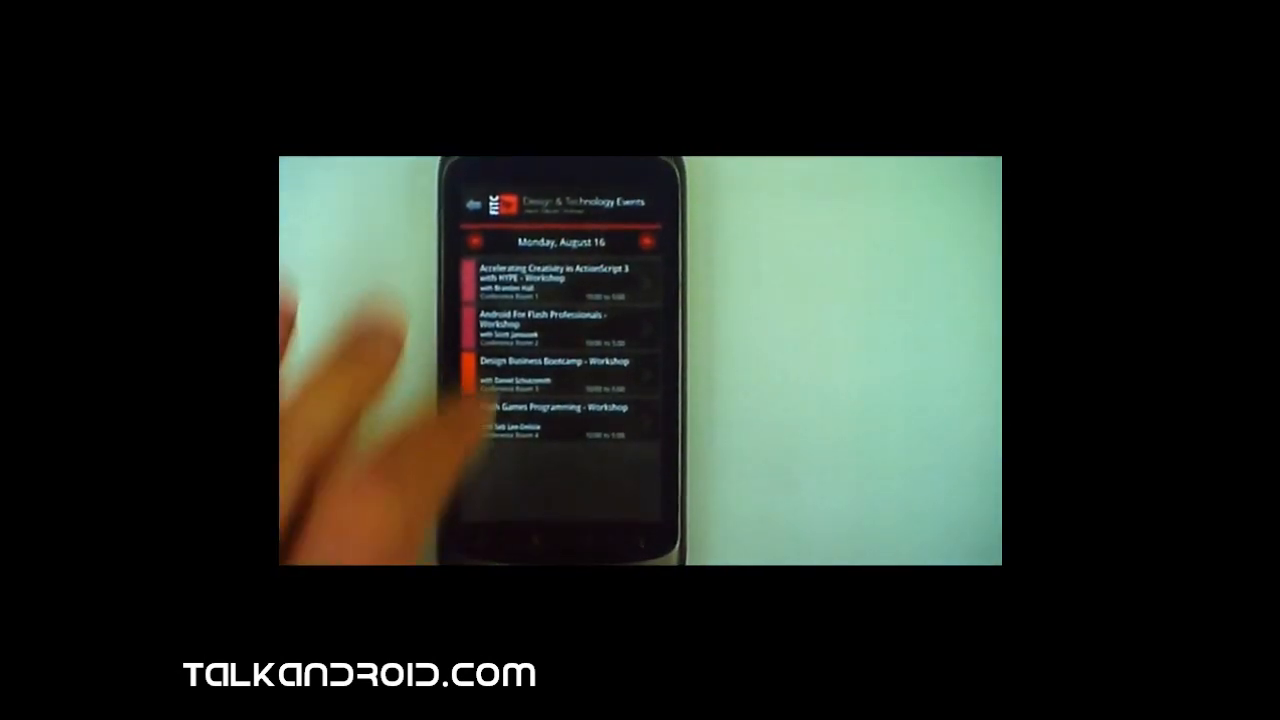
{"action": "left_click", "coordinate": [556, 280]}
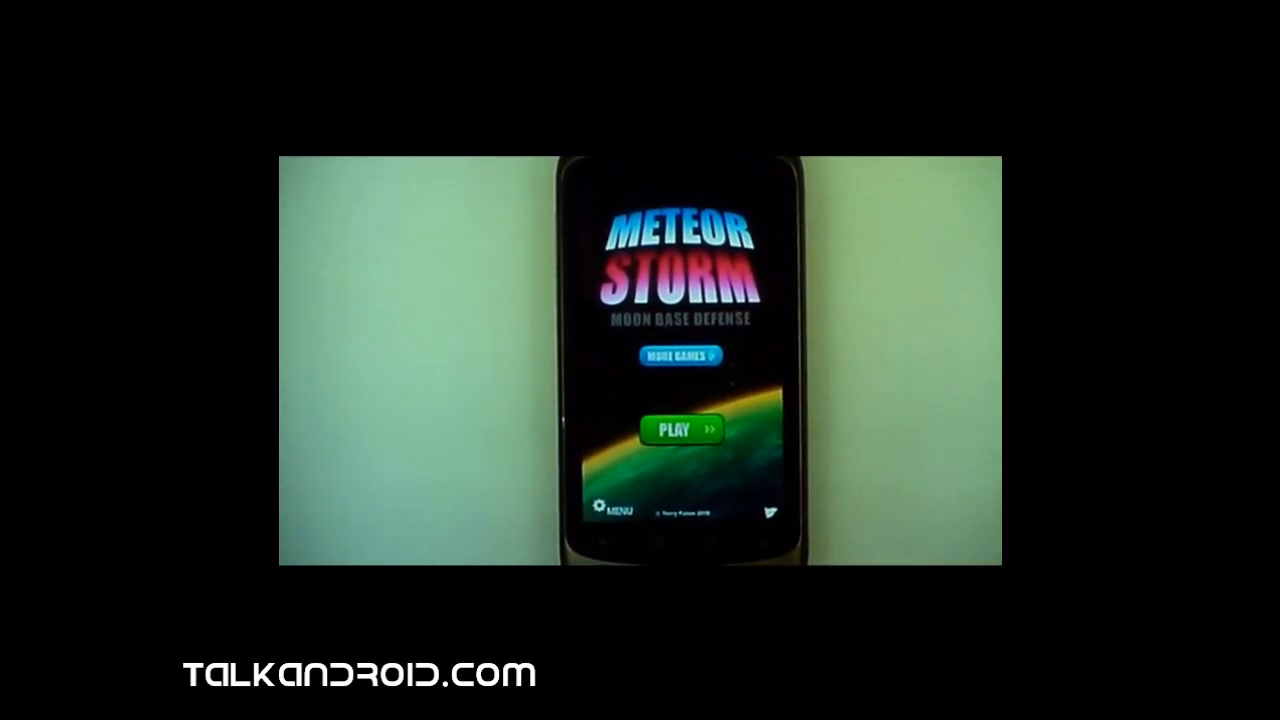
Step: Start a Meteor Storm moon base defense game via PLAY on the title screen
{"action": "left_click", "coordinate": [680, 428]}
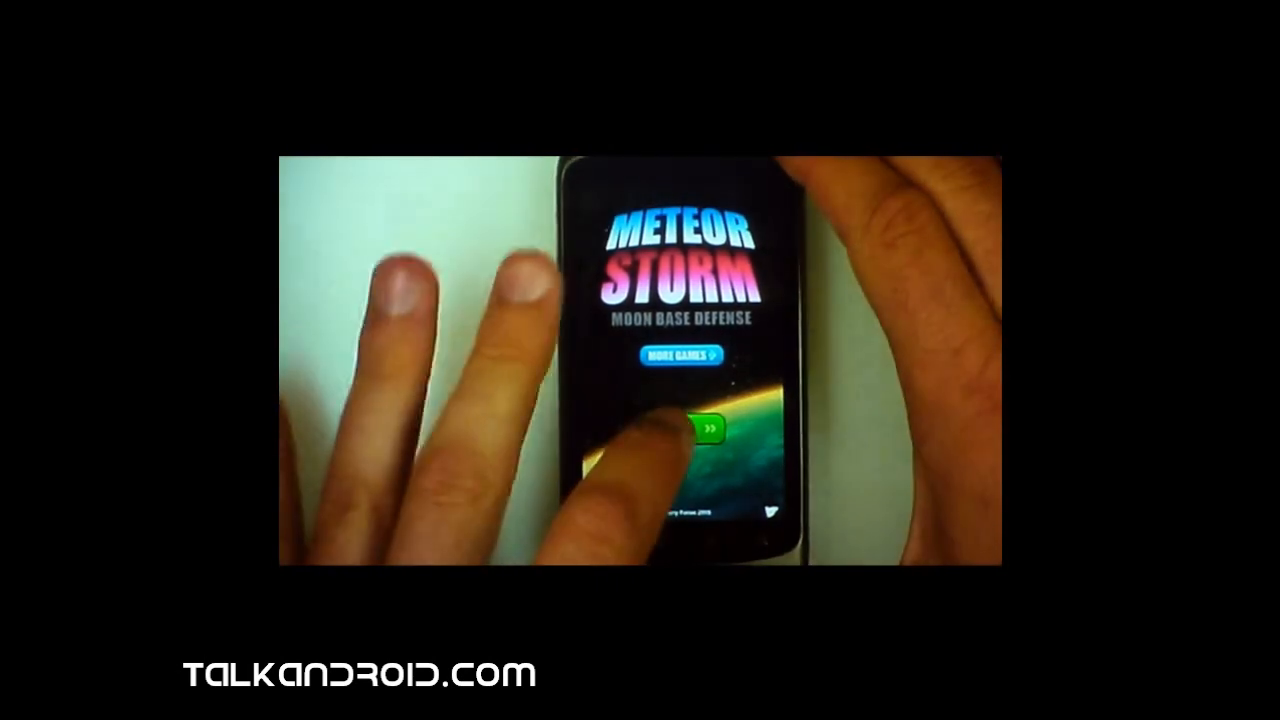
{"action": "left_click", "coordinate": [708, 428]}
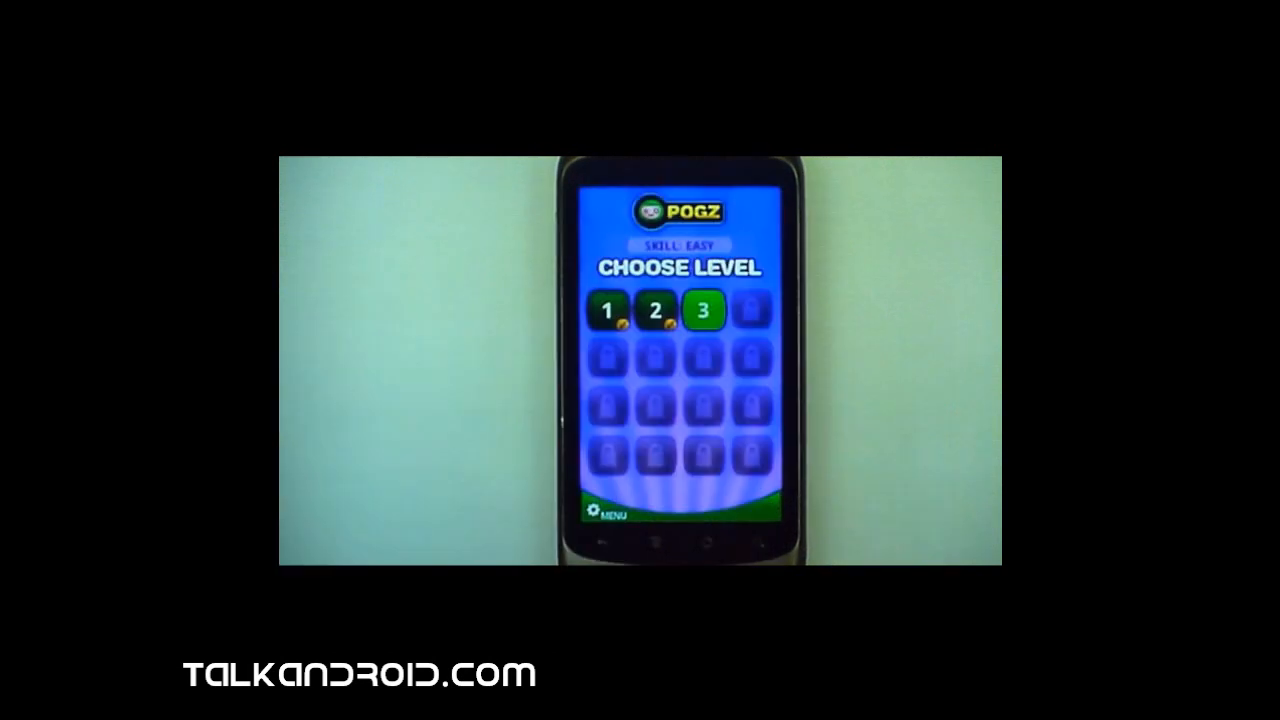
Step: Pick a POGZ level, pause into Options, and resume the level
{"action": "left_click", "coordinate": [704, 310]}
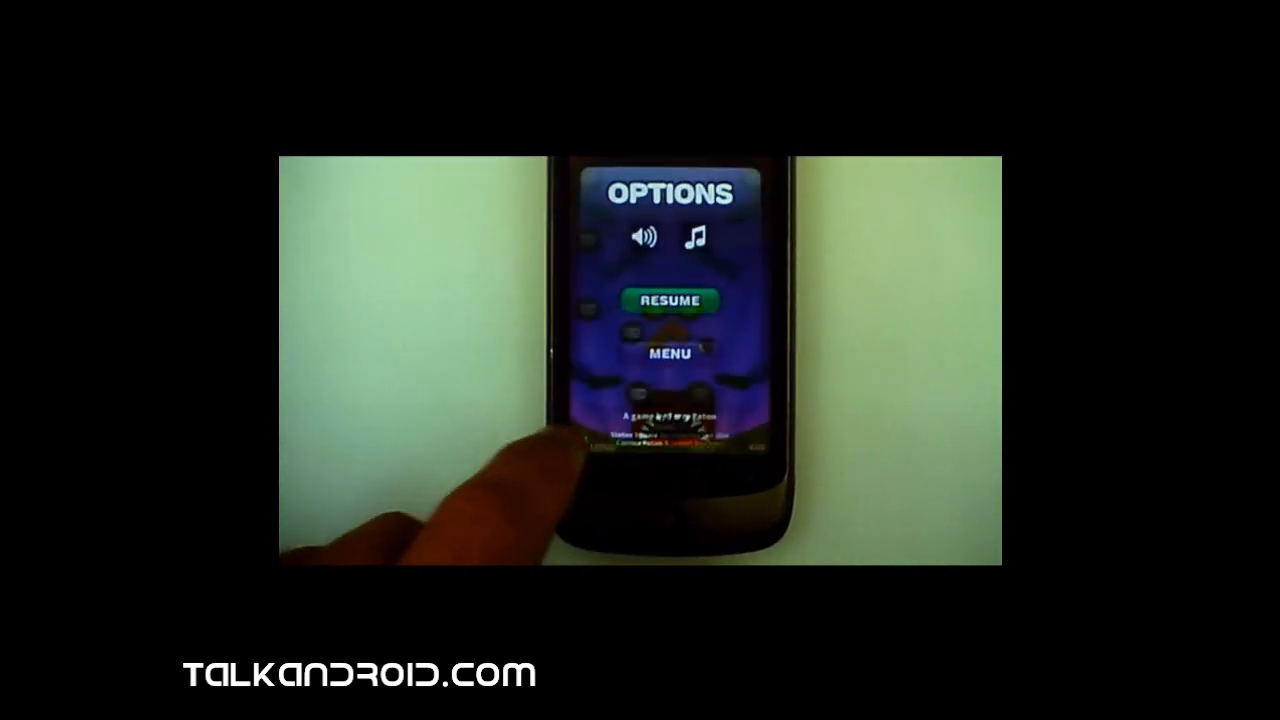
{"action": "left_click", "coordinate": [664, 300]}
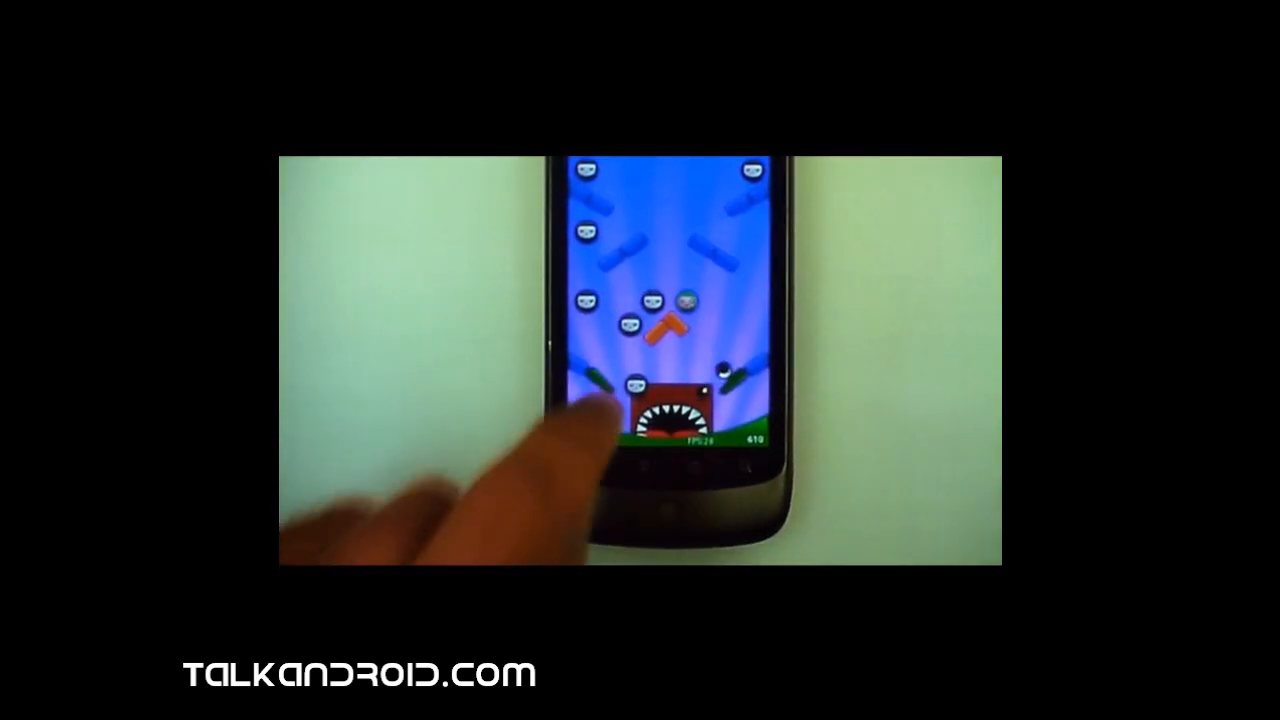